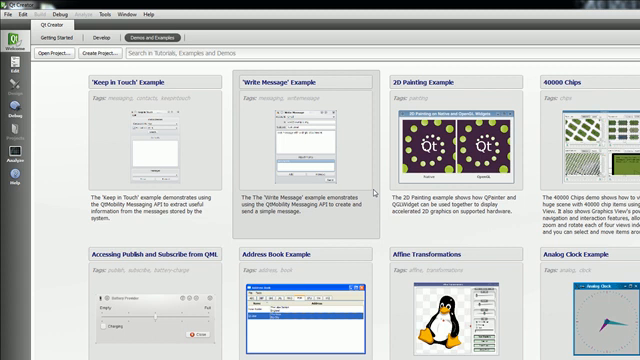
mouse_move(88, 132)
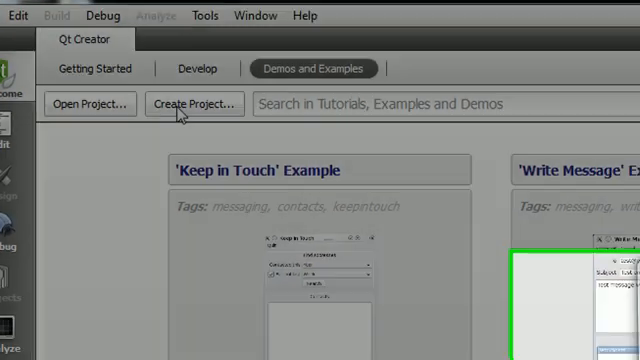
Create a Qt Gui Application project named FindCrap and proceed to Target Setup.
click(196, 104)
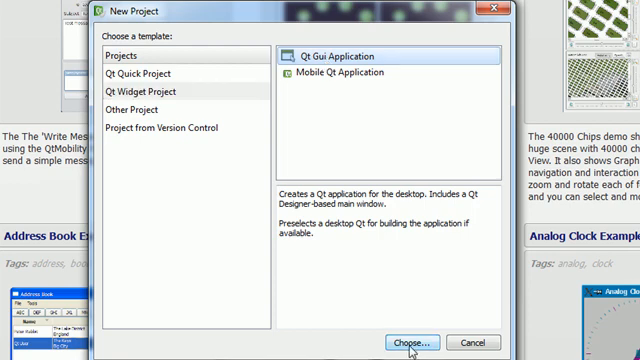
click(396, 342)
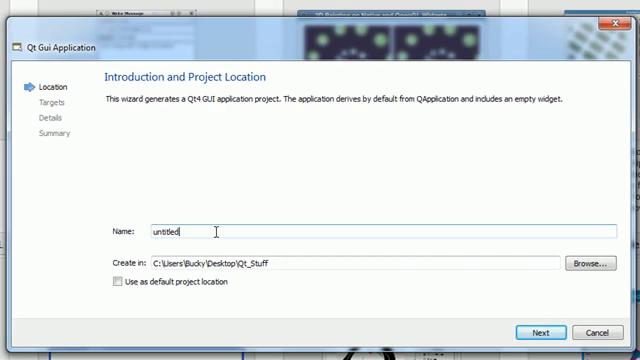
text(FindCra)
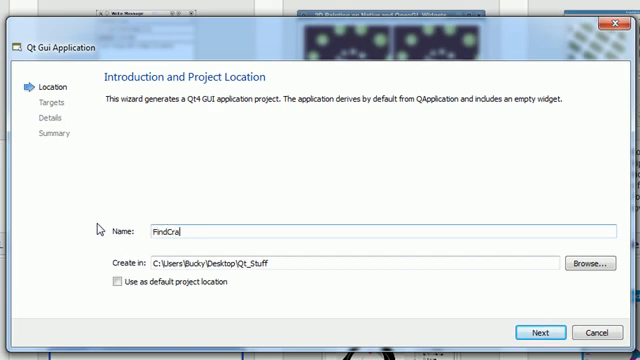
text(p)
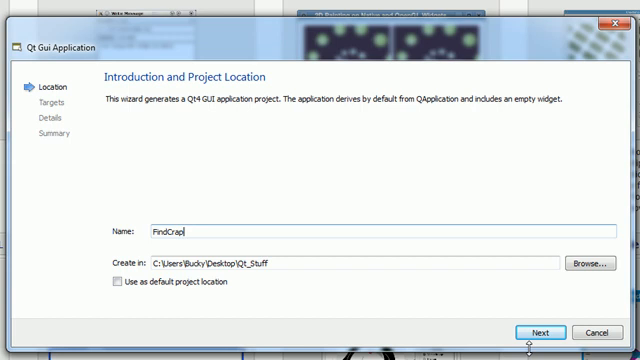
click(540, 332)
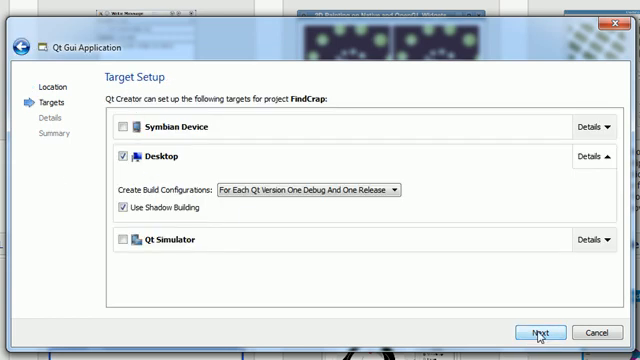
Set the base class to QWidget, name the class FindCrap and finish the wizard.
click(536, 332)
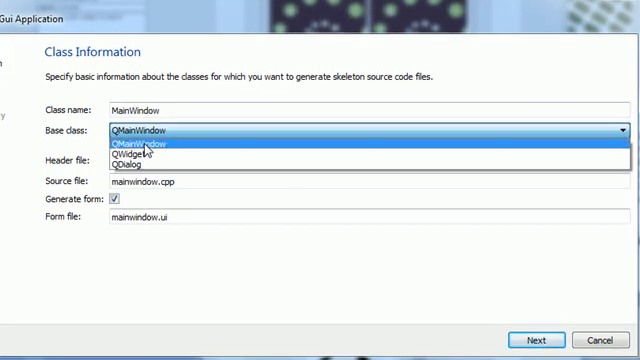
click(130, 154)
text(Find)
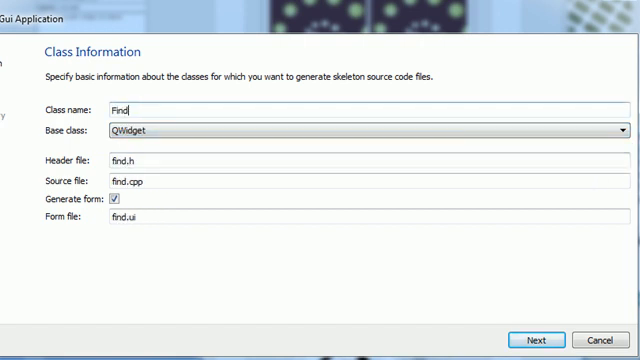
text(Cr)
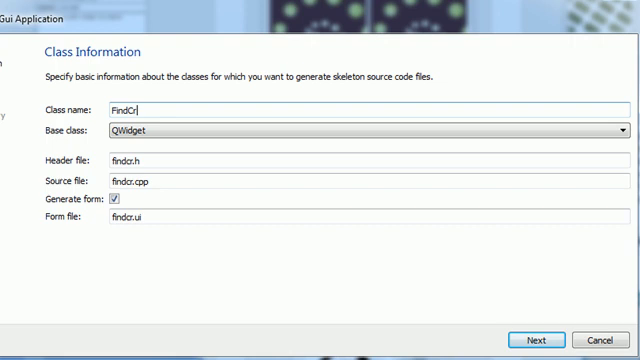
text(ap)
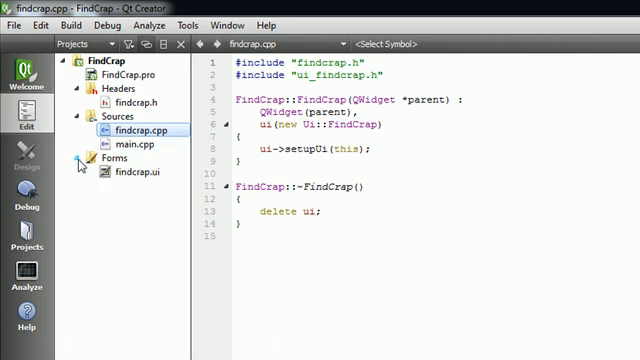
mouse_move(108, 96)
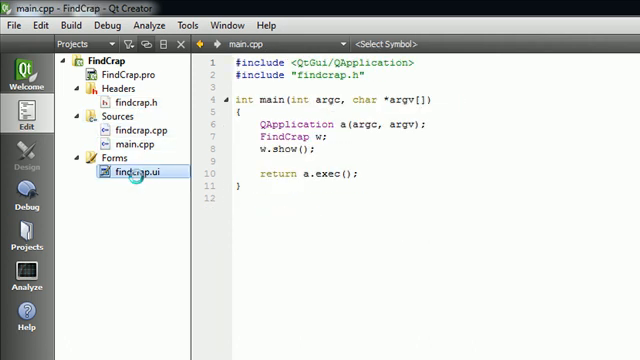
Open findcrap.ui from the Forms folder in the form designer.
double_click(138, 172)
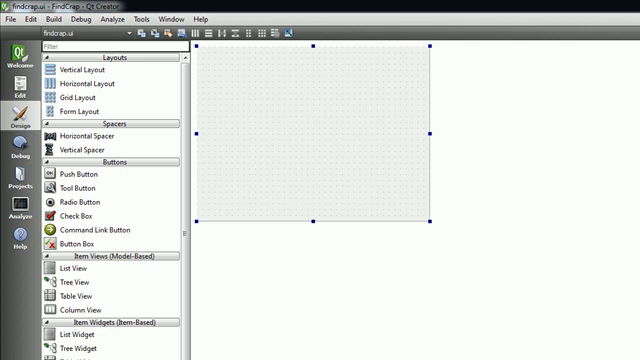
mouse_move(340, 240)
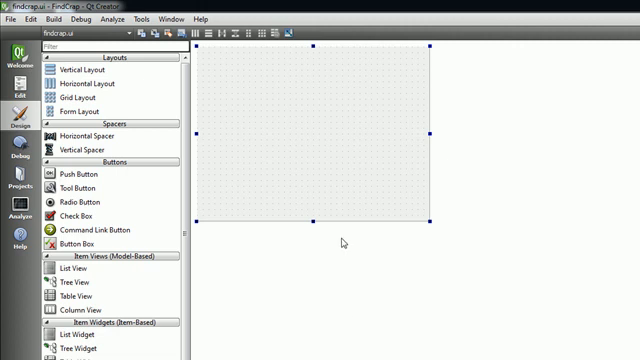
mouse_move(304, 236)
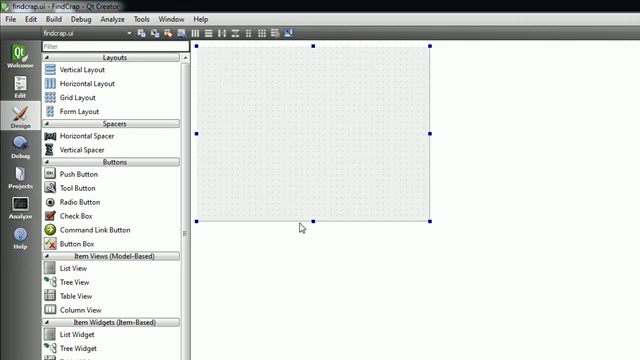
Browse the Widget Box and place a Label at the lower-left of the form.
scroll(down, 3)
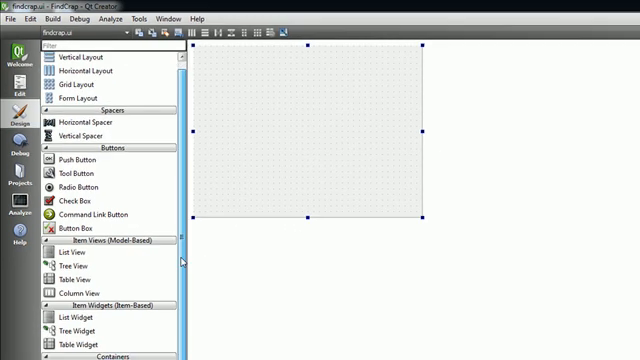
scroll(down, 3)
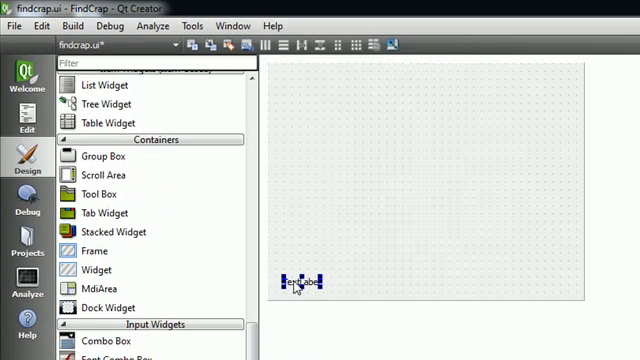
mouse_move(306, 308)
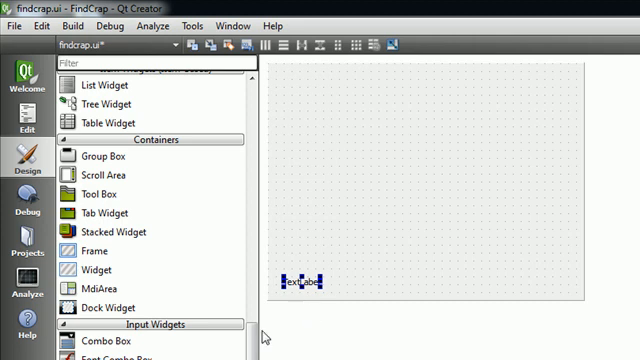
mouse_move(264, 334)
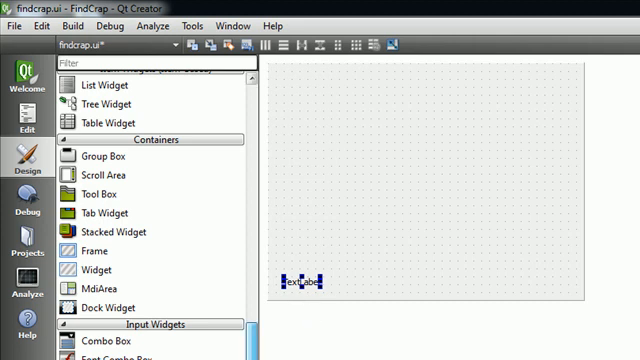
scroll(up, 3)
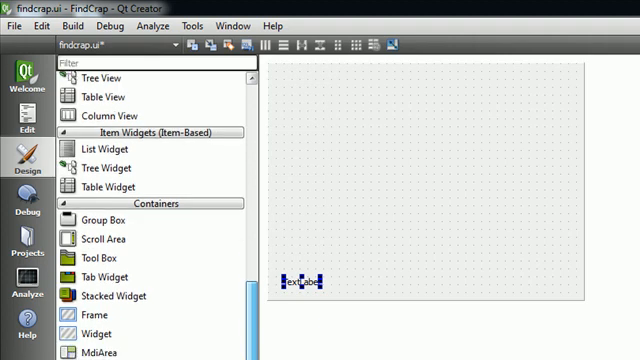
Filter the Widget Box by 'line' and add a Line Edit beside the label.
click(144, 62)
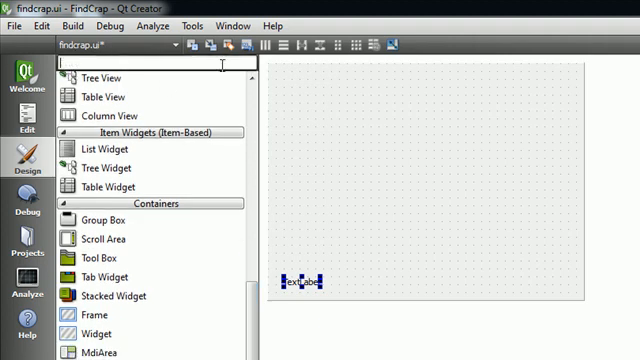
text(line)
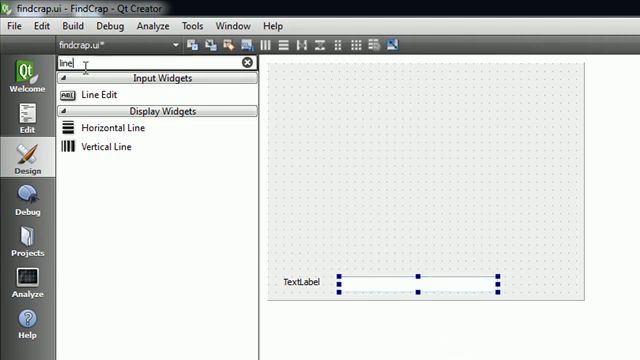
click(248, 64)
text(Search for:)
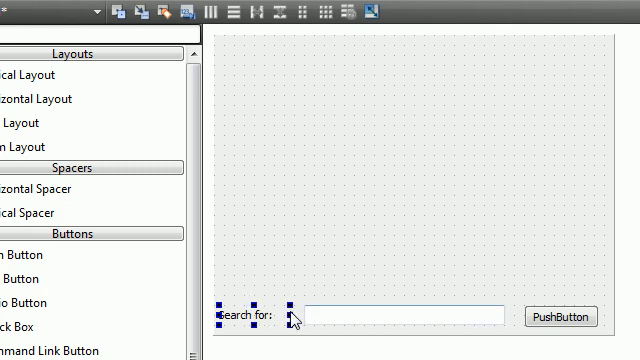
mouse_move(332, 324)
text(Go!)
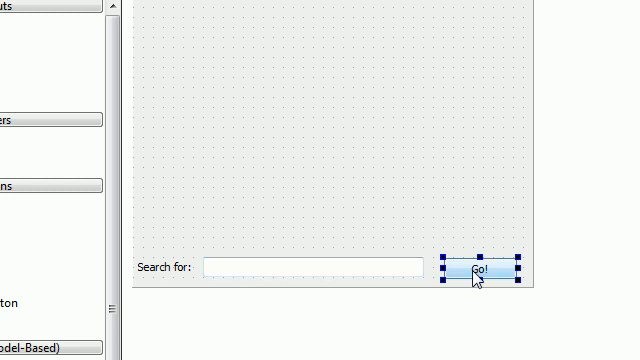
mouse_move(348, 144)
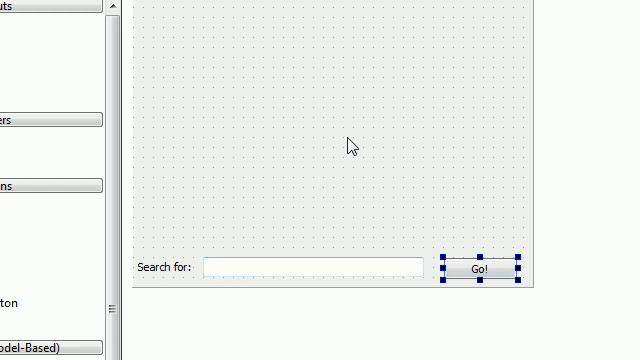